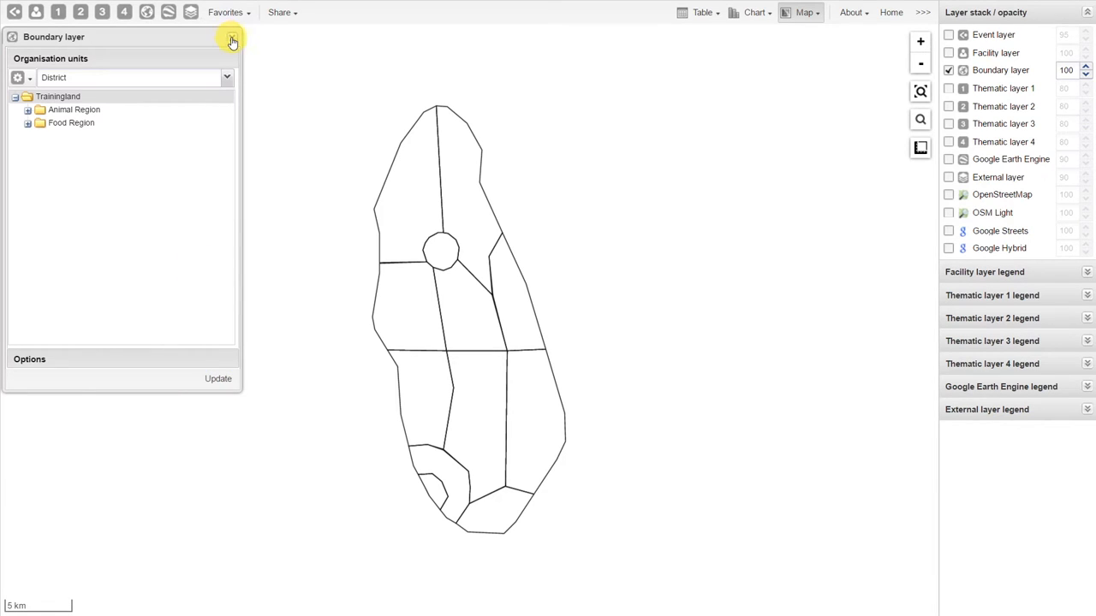
Close the Boundary layer settings and bring up Thematic layer 1's action menu.
left_click(232, 42)
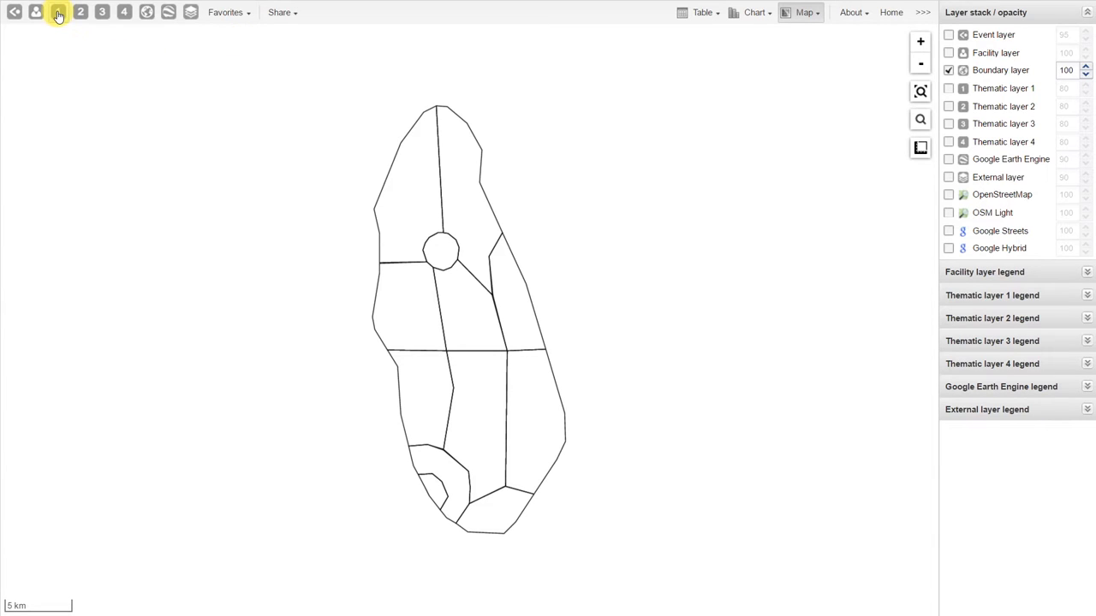
mouse_move(58, 12)
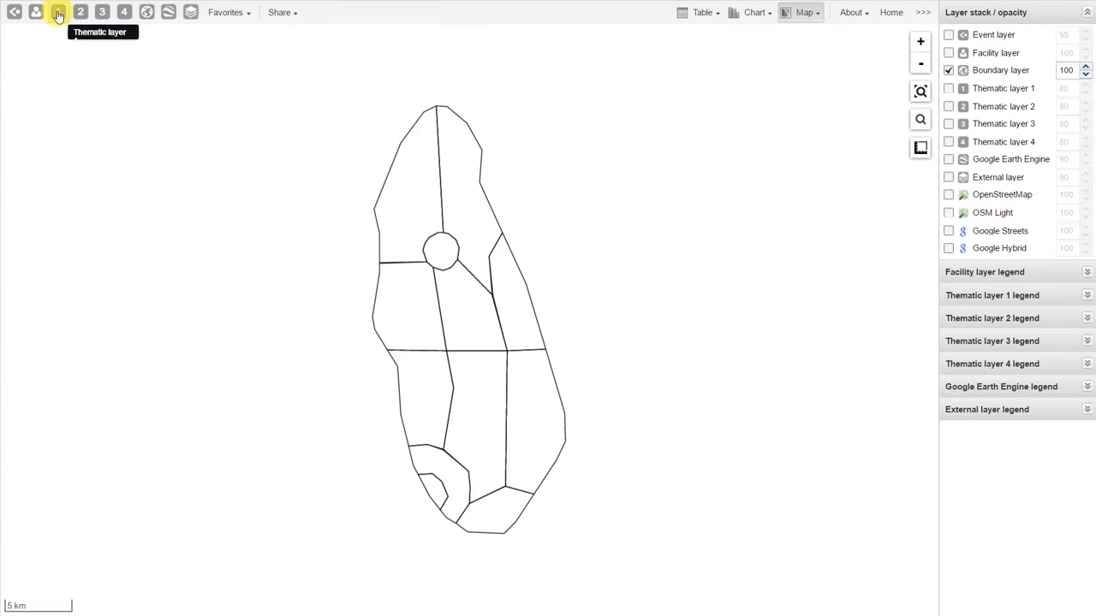
left_click(57, 12)
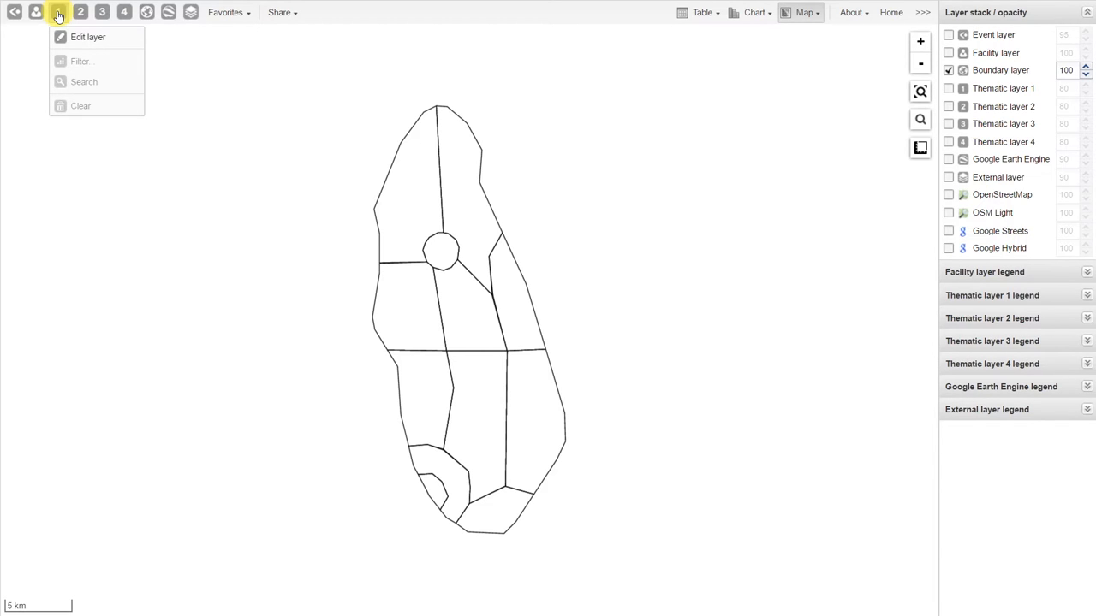
mouse_move(82, 41)
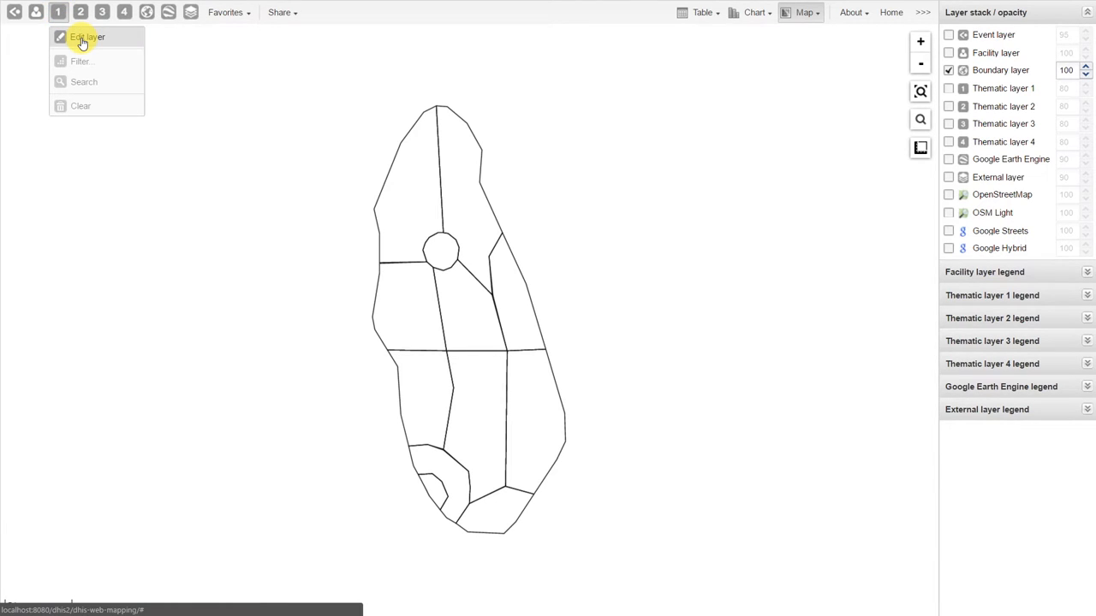
Edit thematic layer 1 to use data element Malaria RDT positive from the Malaria group.
left_click(86, 36)
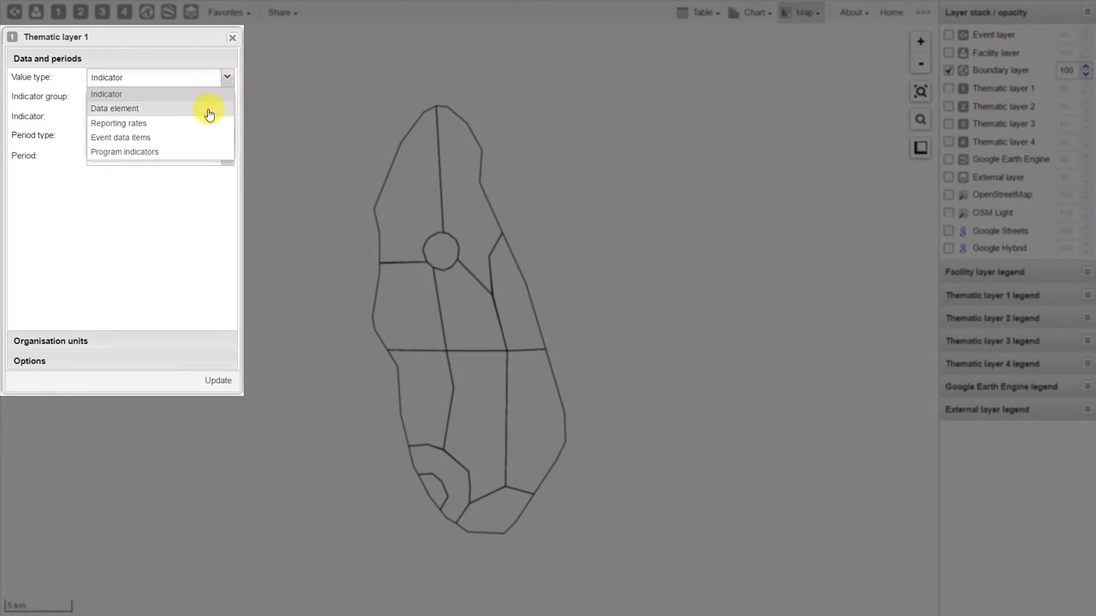
left_click(114, 108)
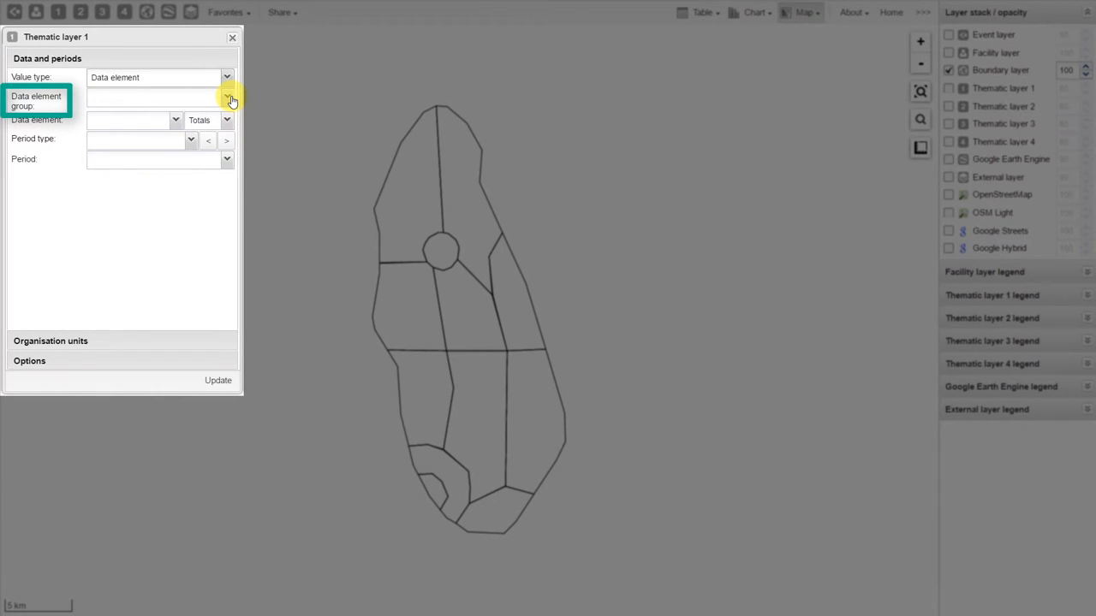
left_click(227, 100)
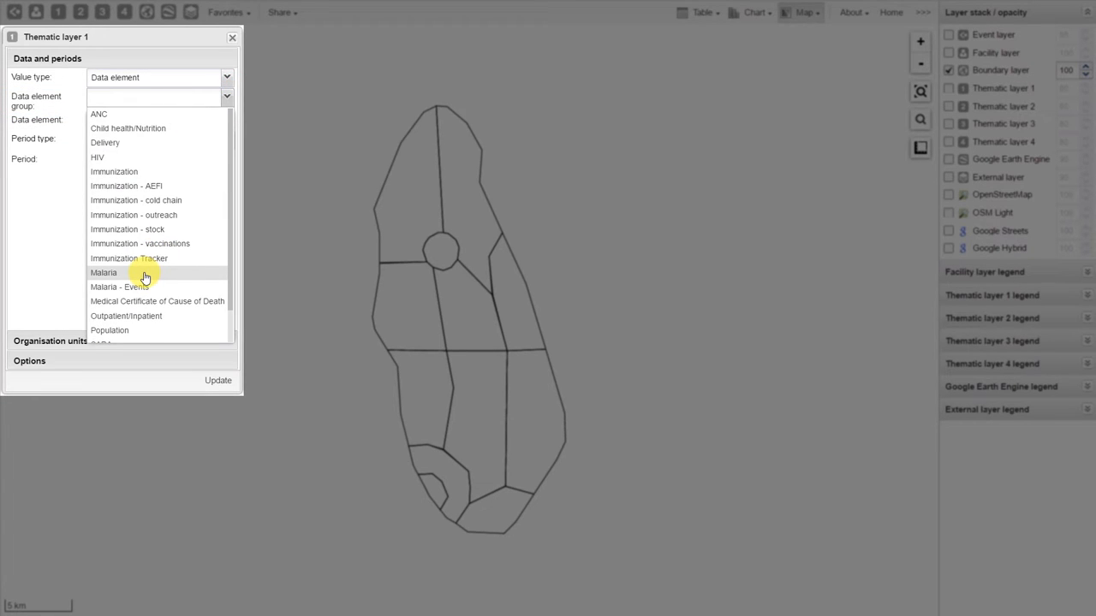
left_click(102, 272)
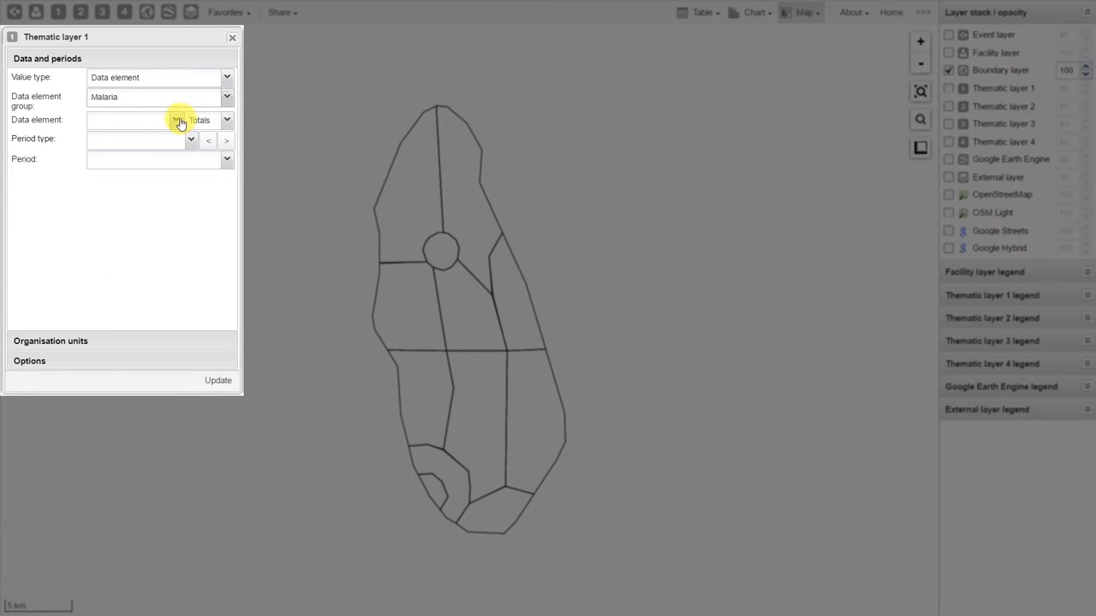
left_click(159, 120)
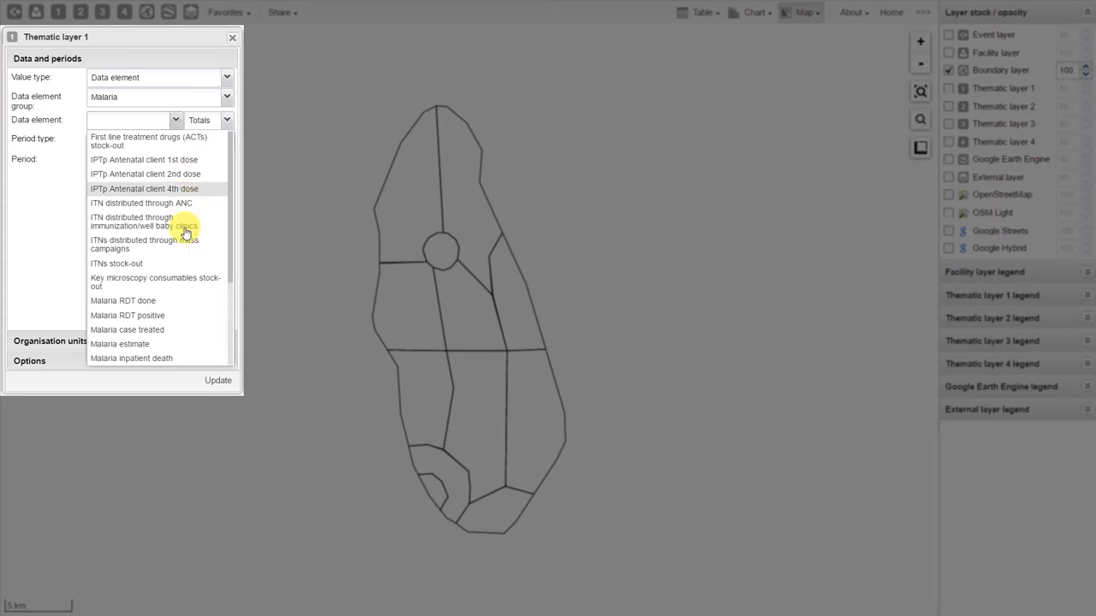
mouse_move(176, 319)
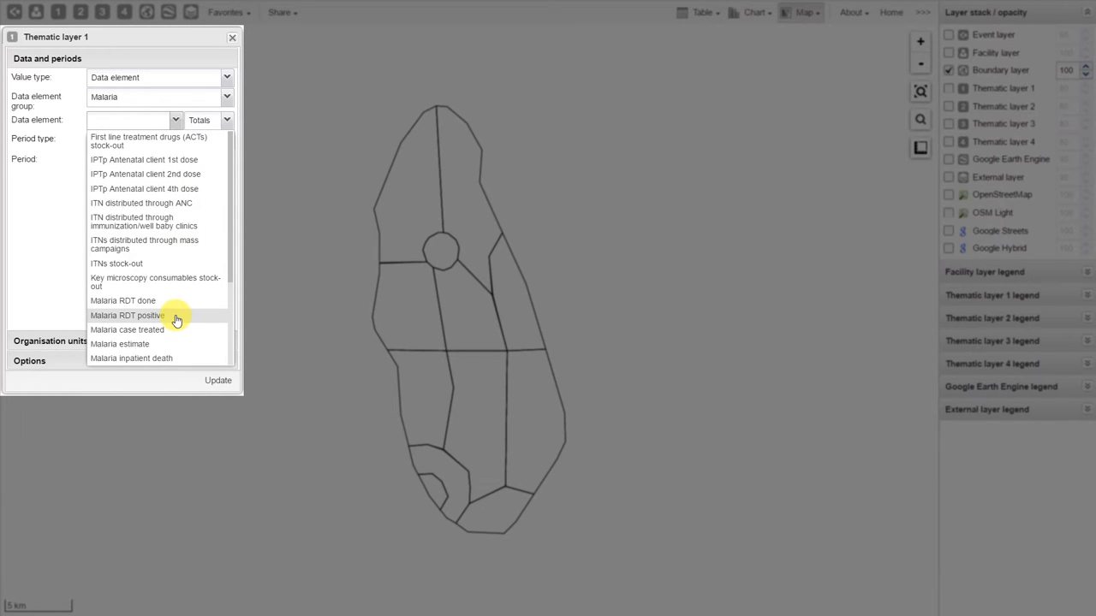
left_click(126, 315)
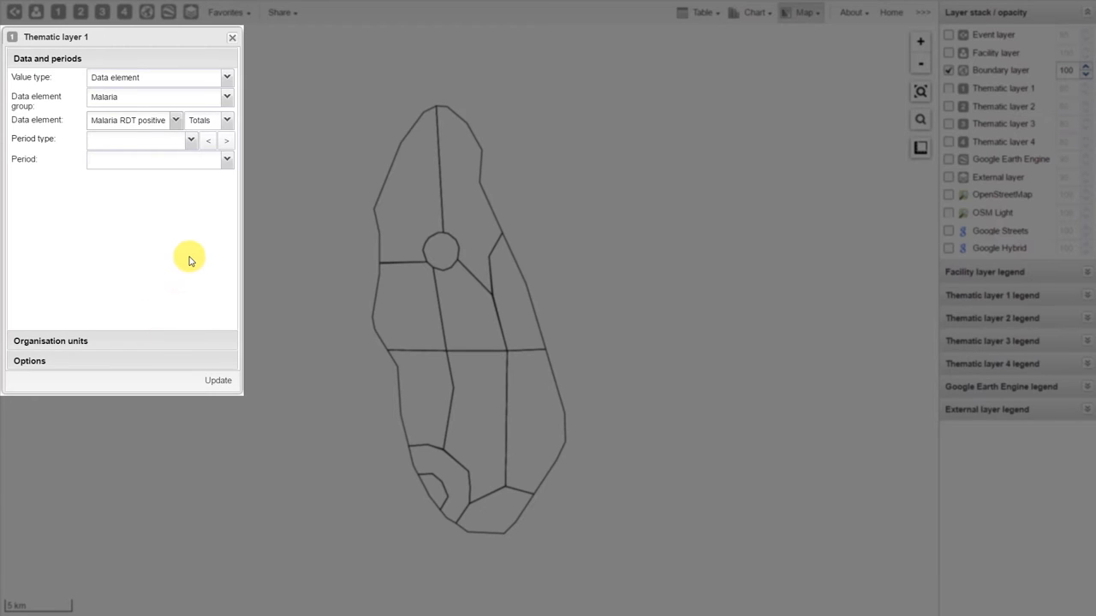
left_click(191, 140)
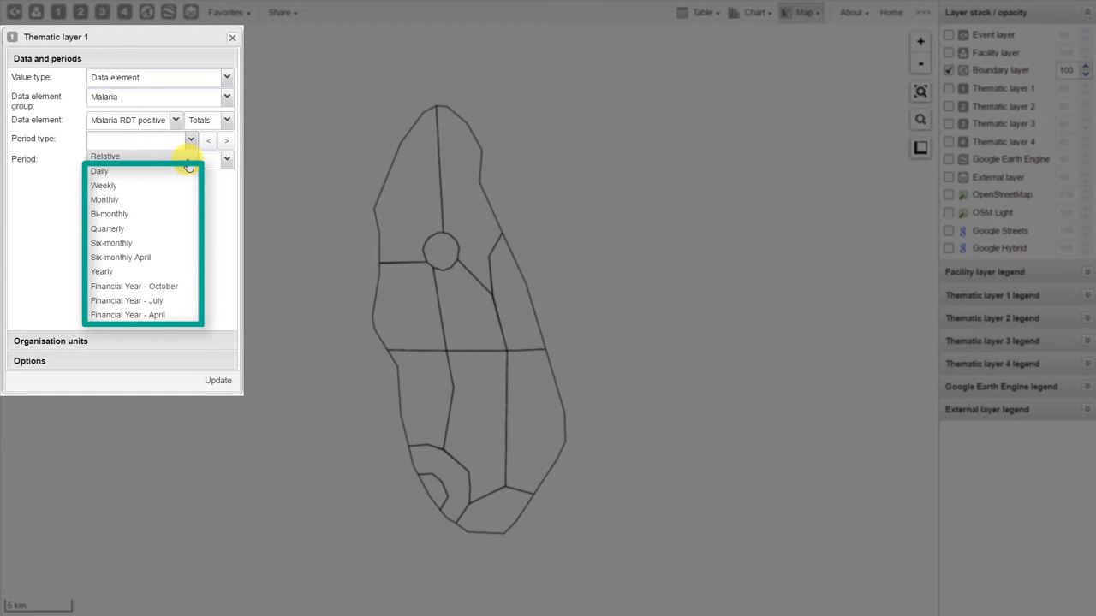
Set thematic layer 1's period to relative This year and expand Organisation units.
left_click(104, 156)
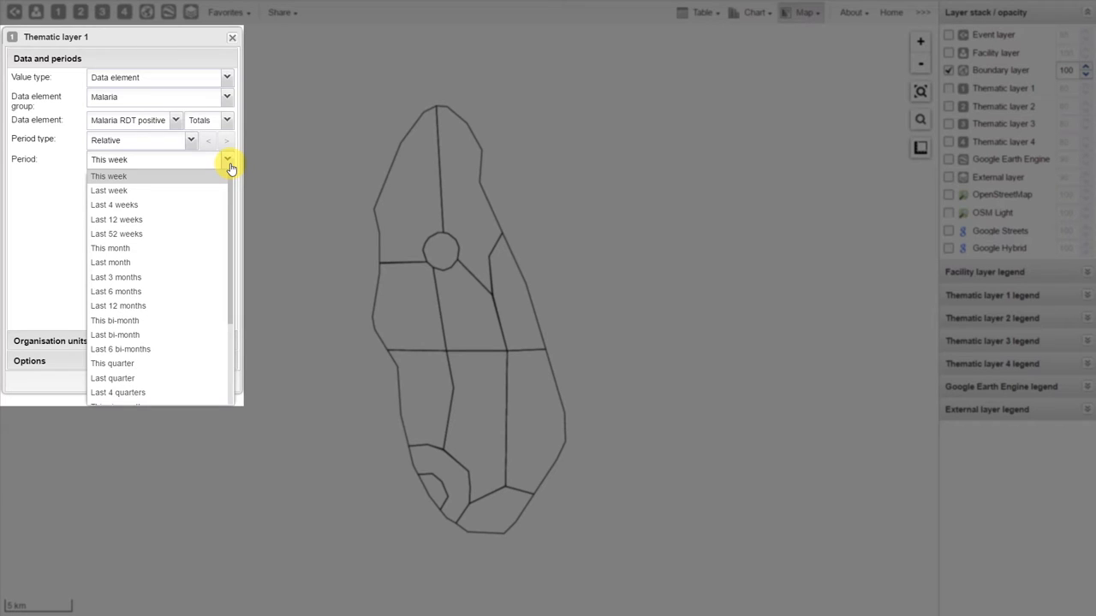
left_click(192, 139)
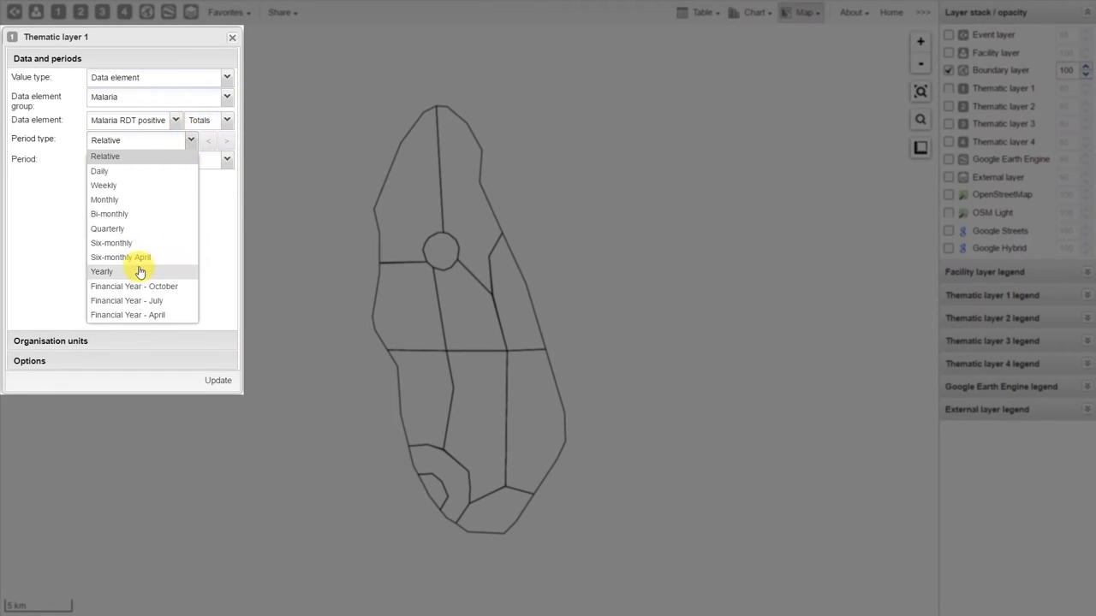
left_click(101, 271)
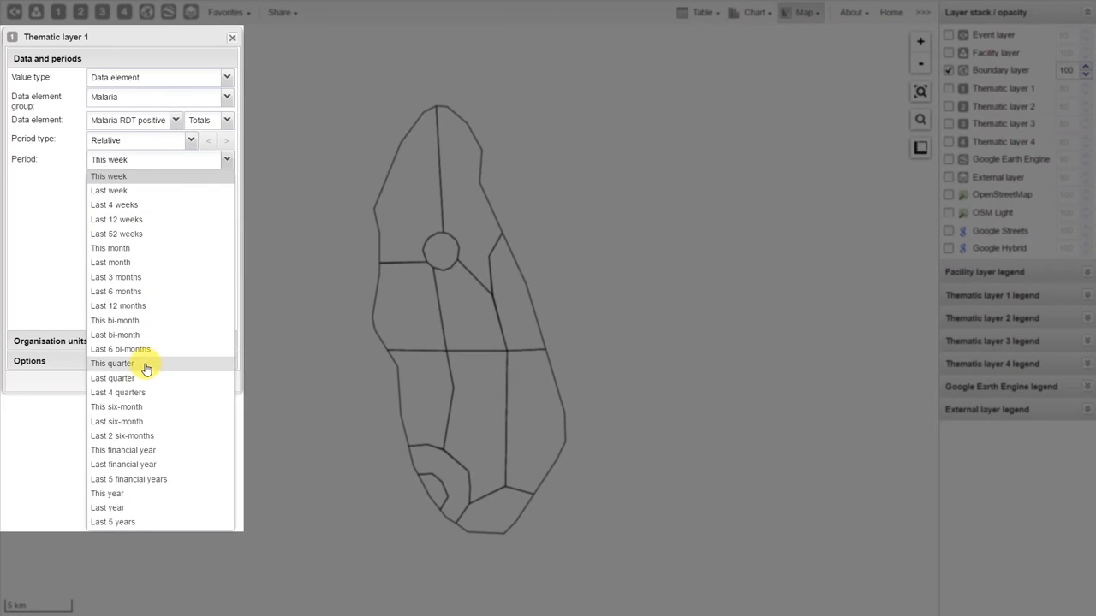
mouse_move(136, 501)
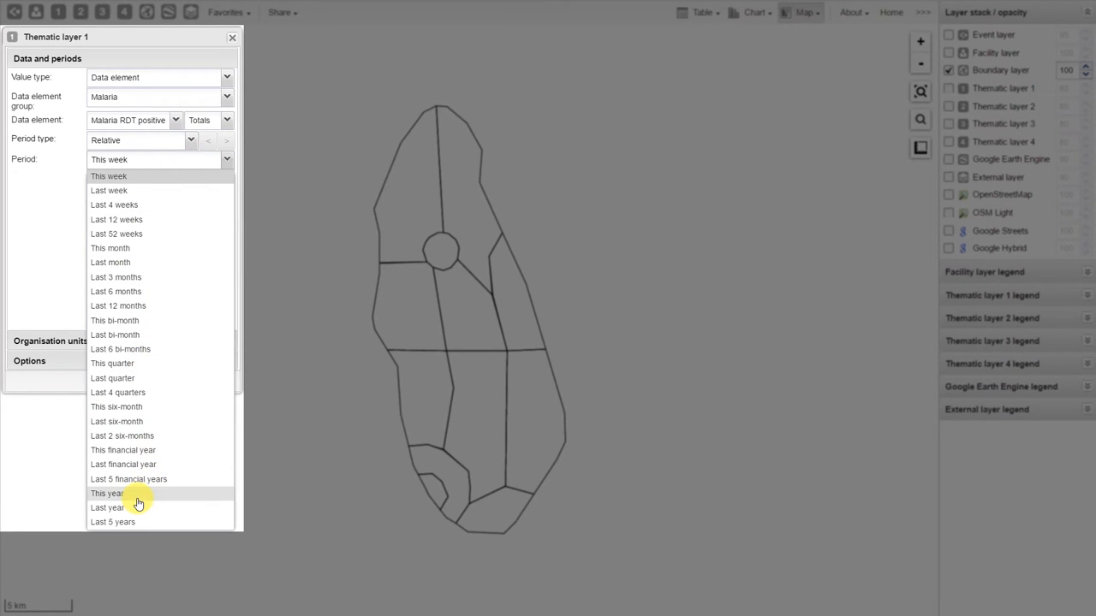
left_click(106, 493)
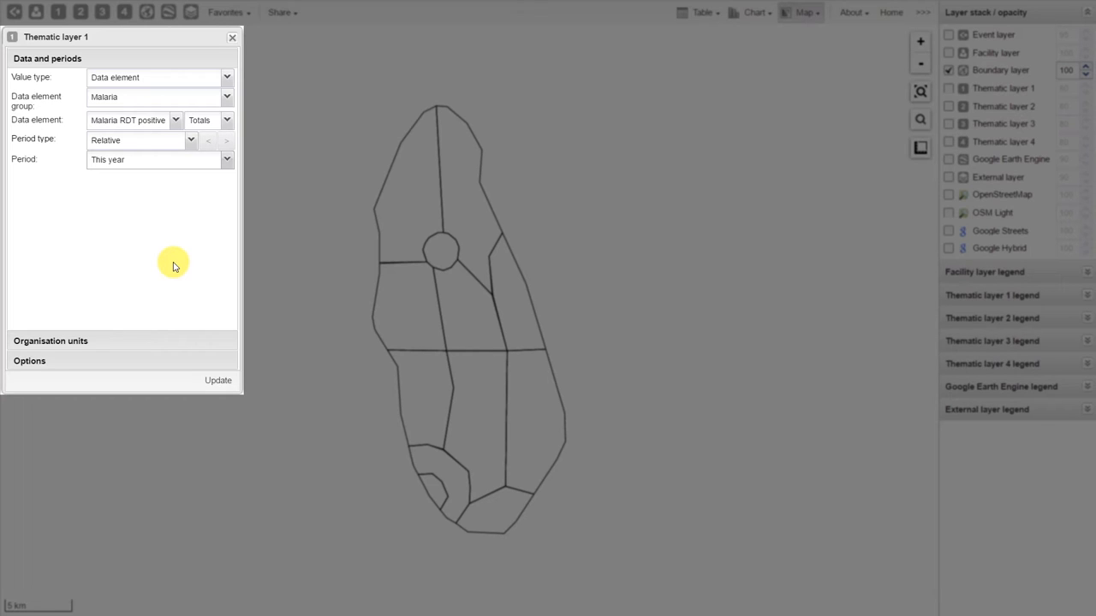
mouse_move(167, 280)
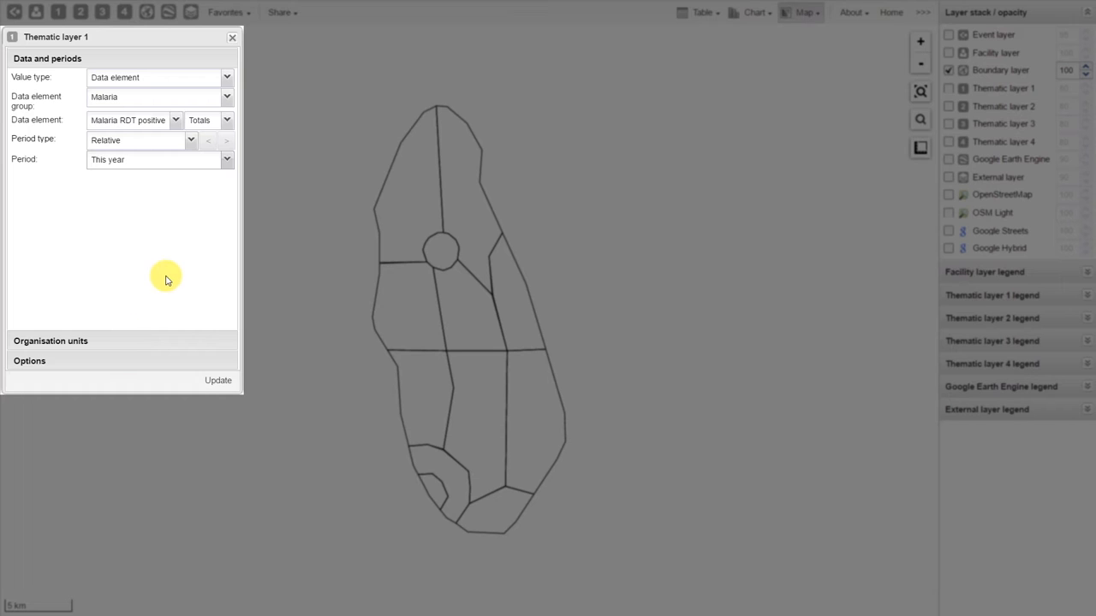
mouse_move(109, 347)
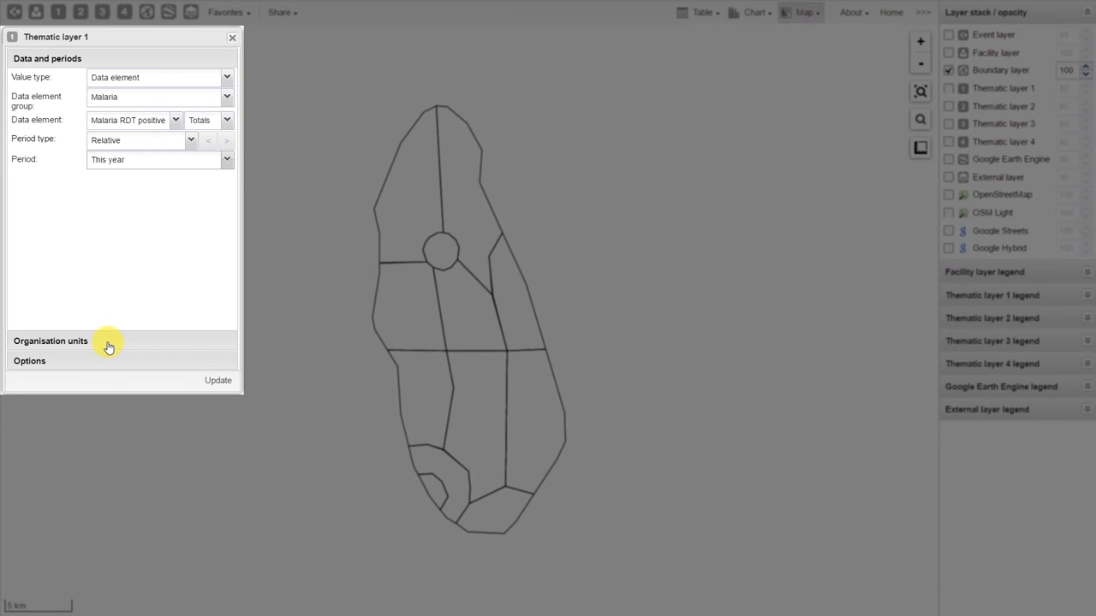
left_click(50, 341)
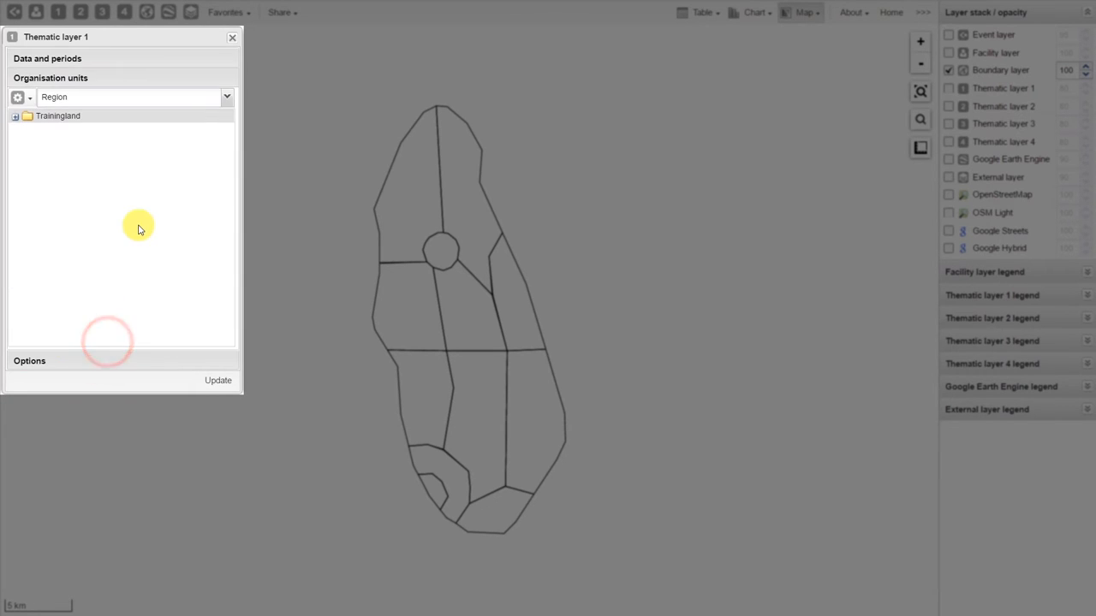
mouse_move(67, 189)
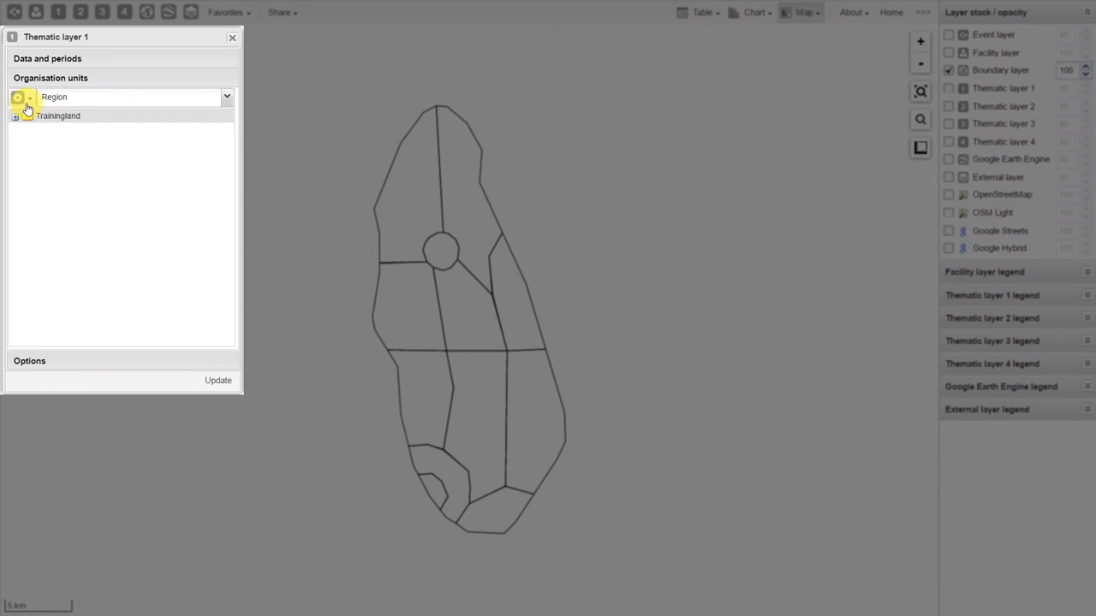
Keep selection by levels and change the organisation unit level from Region to Facility.
left_click(18, 96)
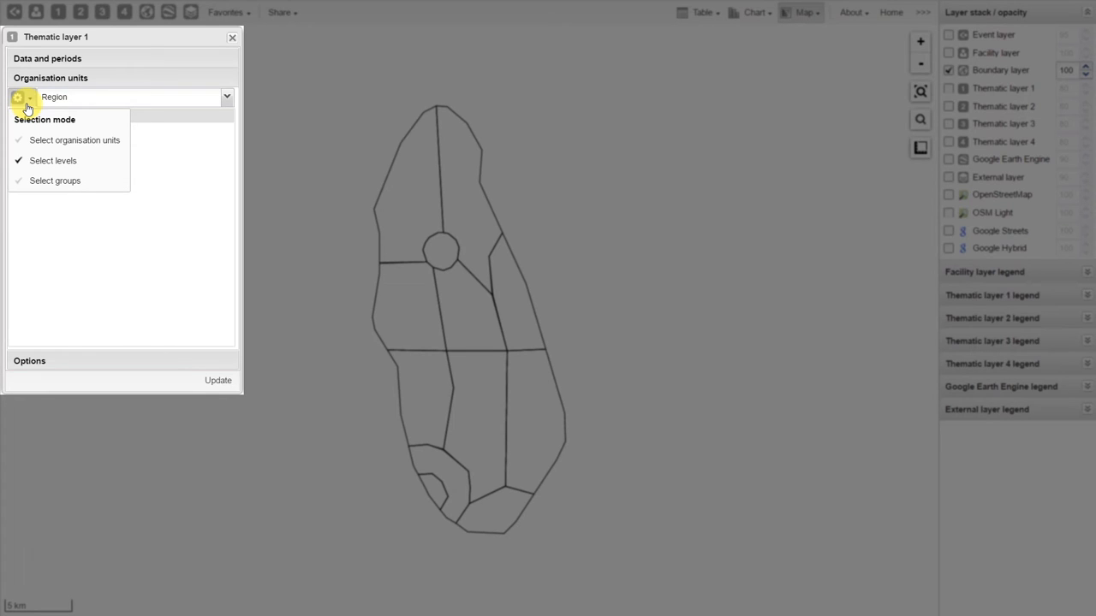
left_click(74, 139)
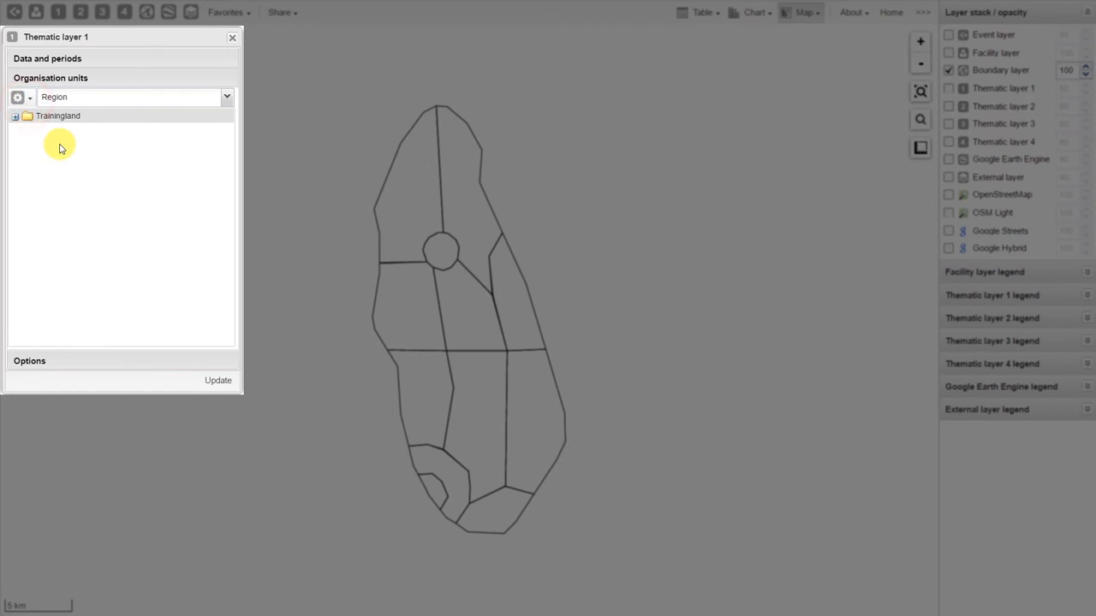
mouse_move(150, 138)
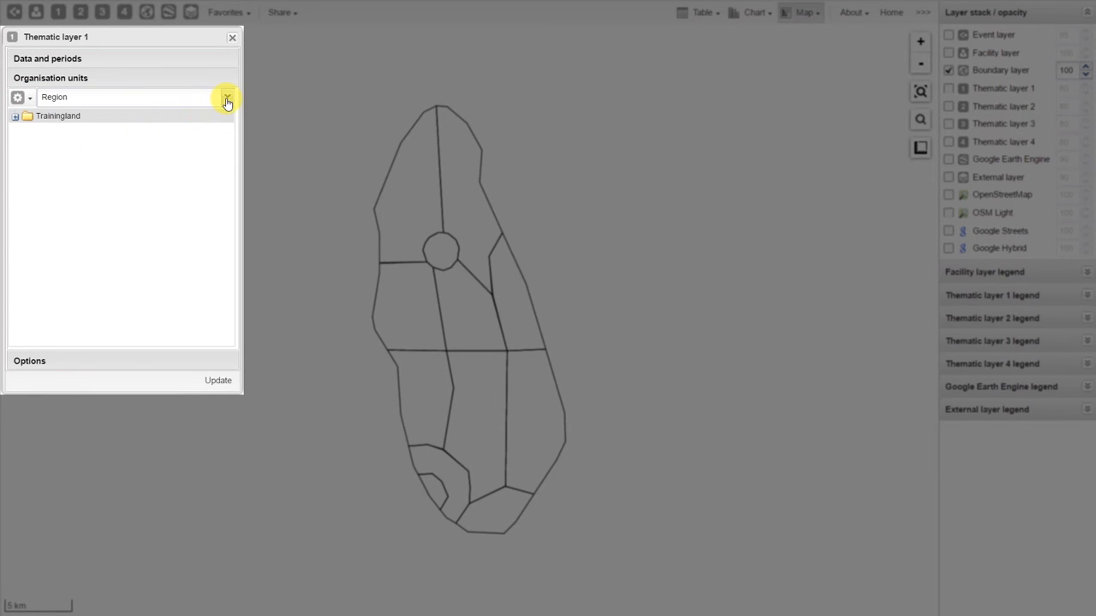
left_click(226, 96)
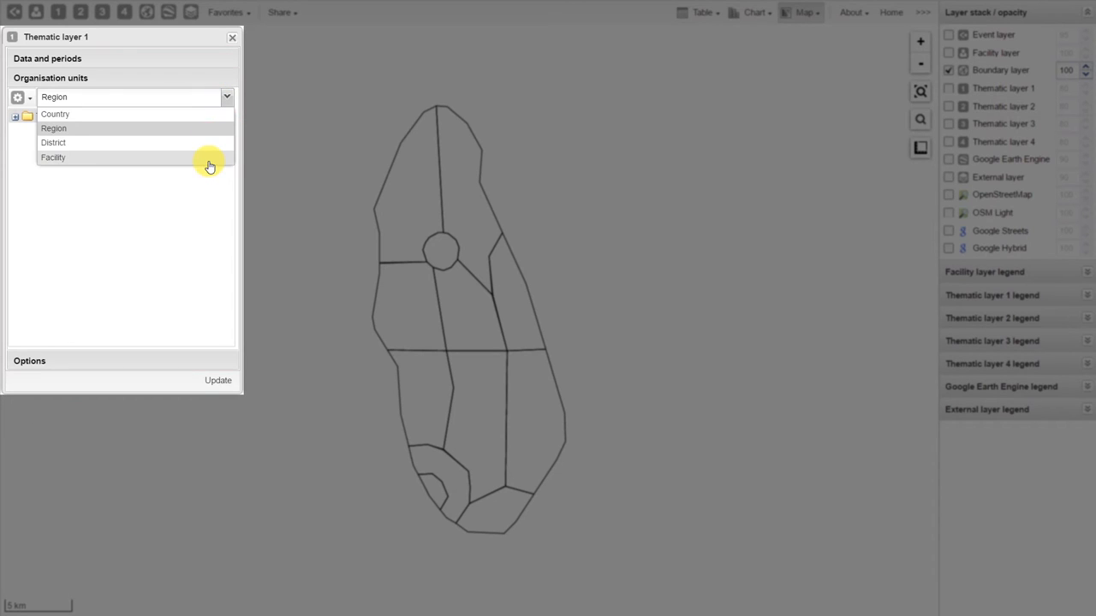
left_click(54, 127)
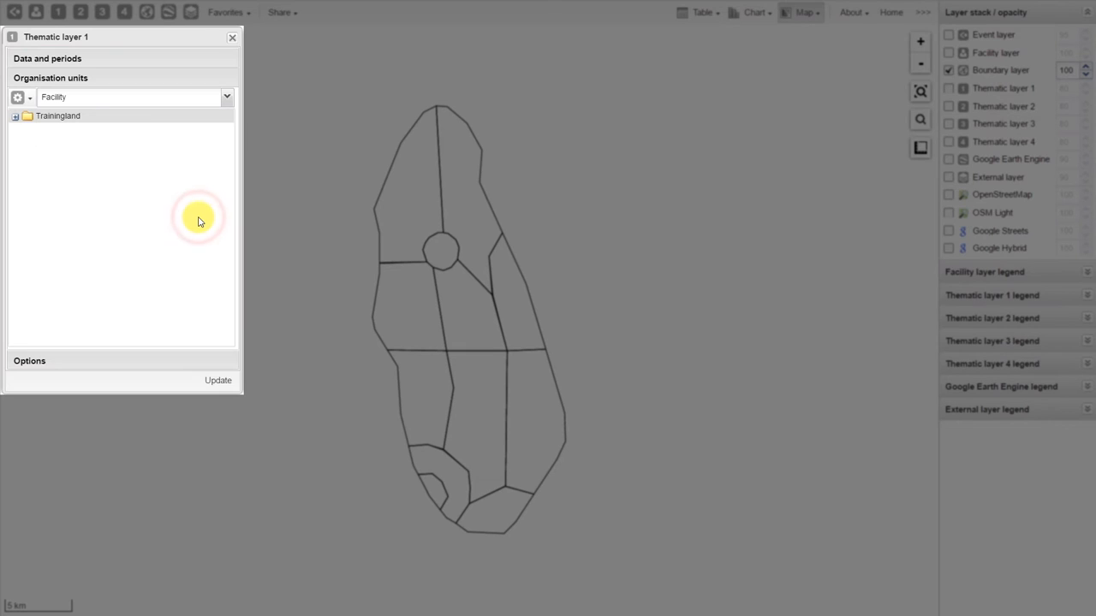
mouse_move(158, 368)
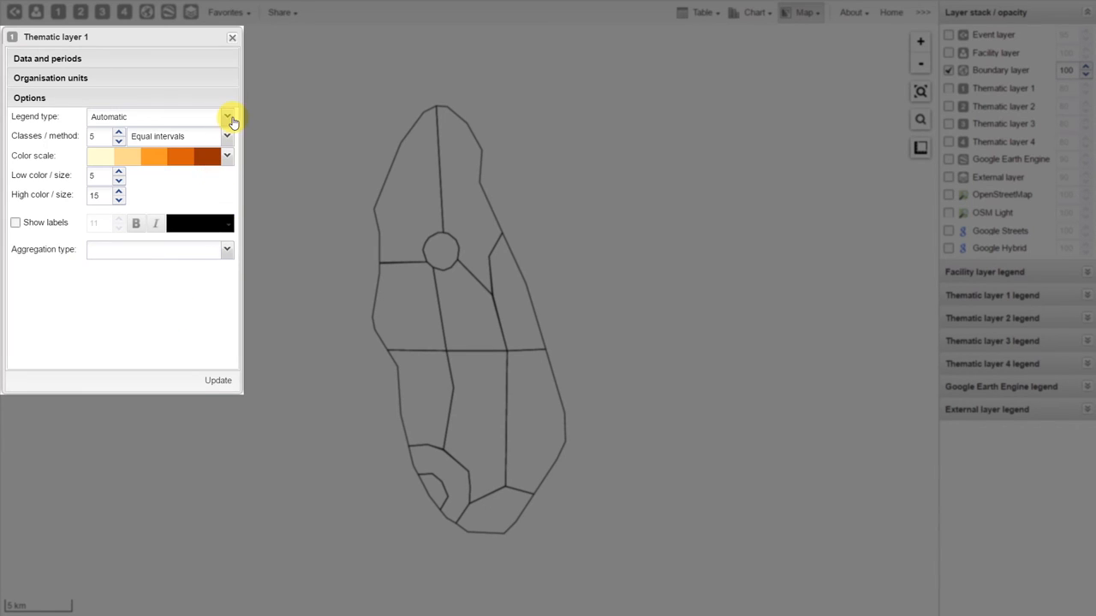
Check the Legend type and Aggregation type dropdowns, keeping automatic legend and blank aggregation.
left_click(226, 116)
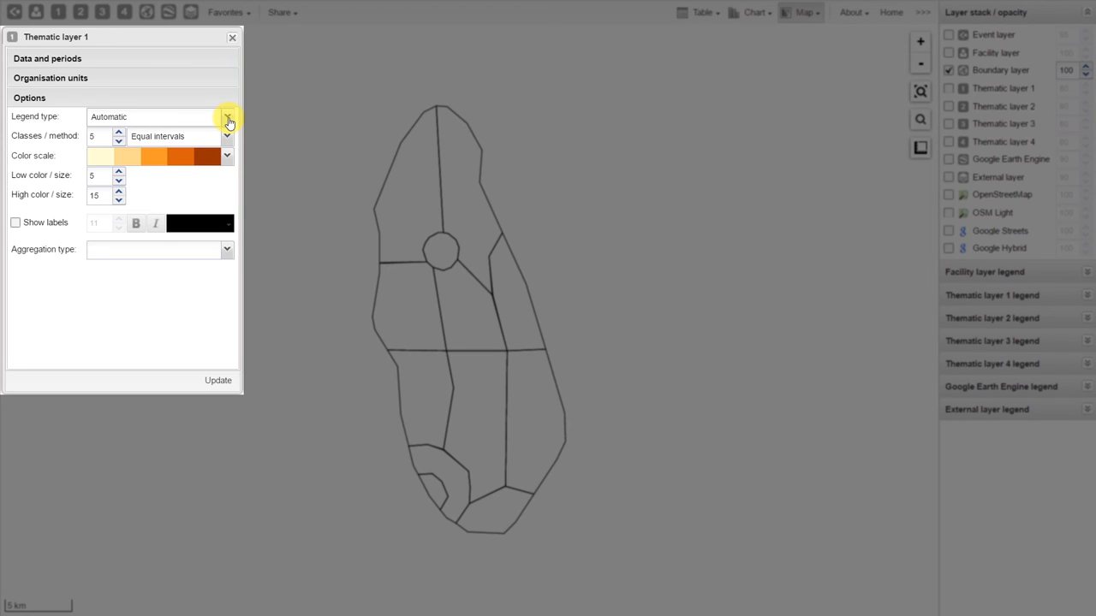
left_click(227, 156)
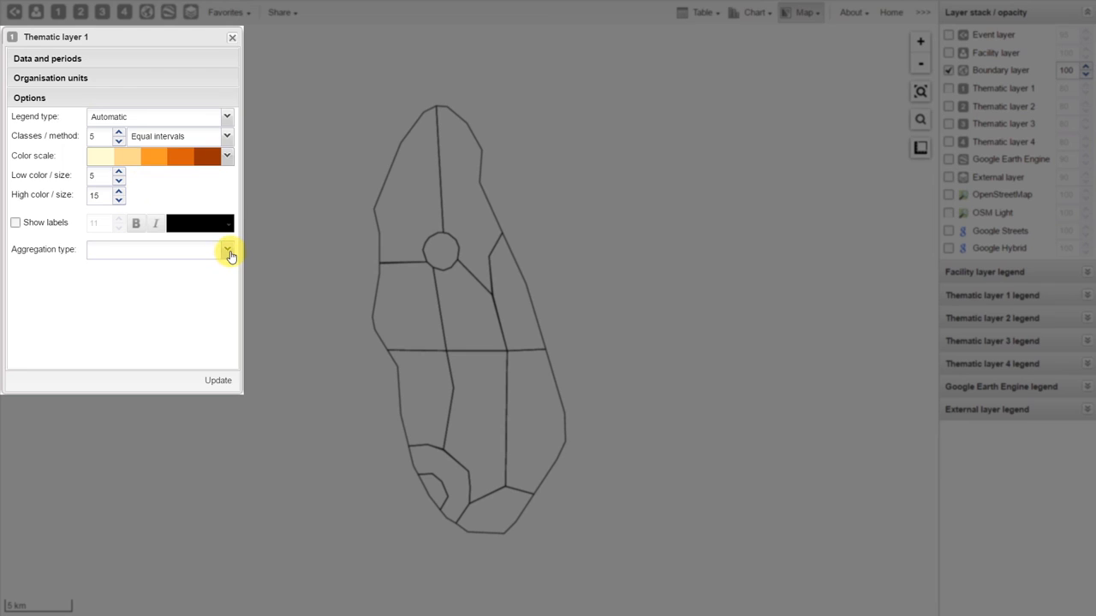
left_click(227, 249)
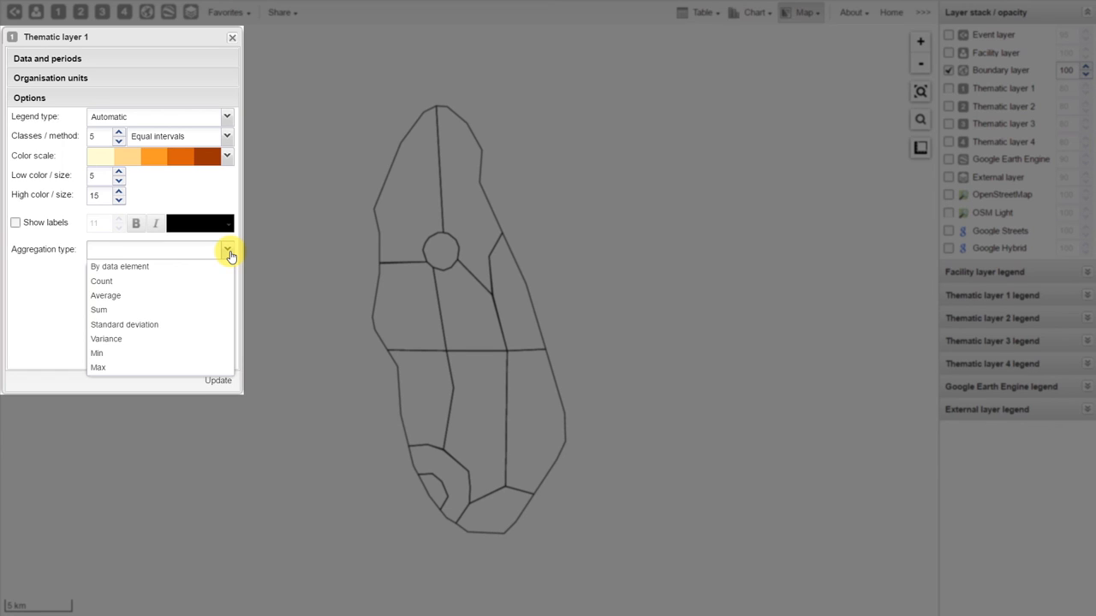
left_click(227, 249)
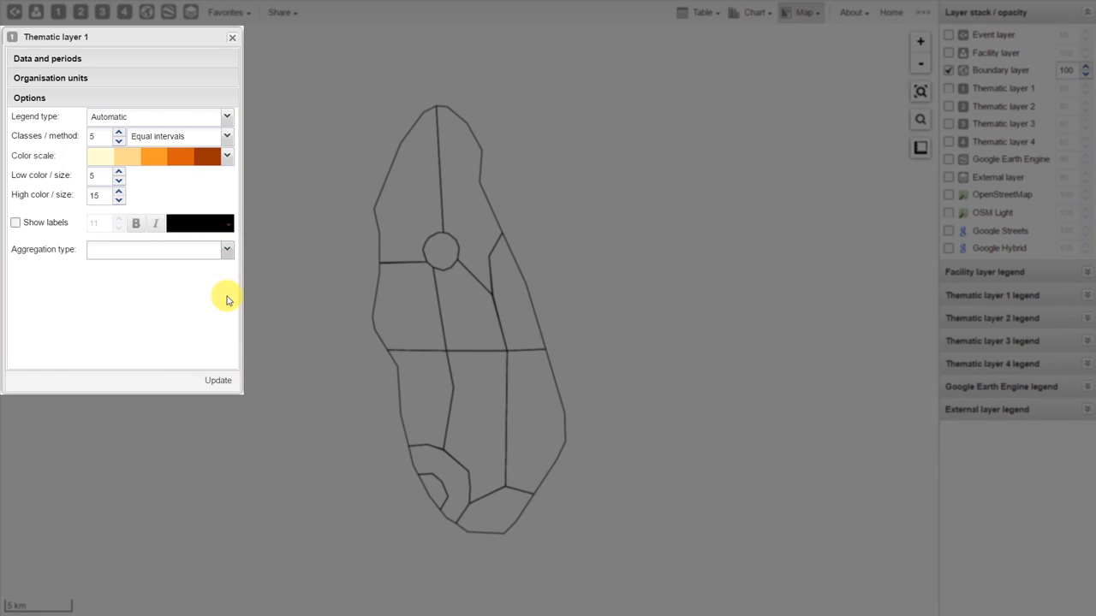